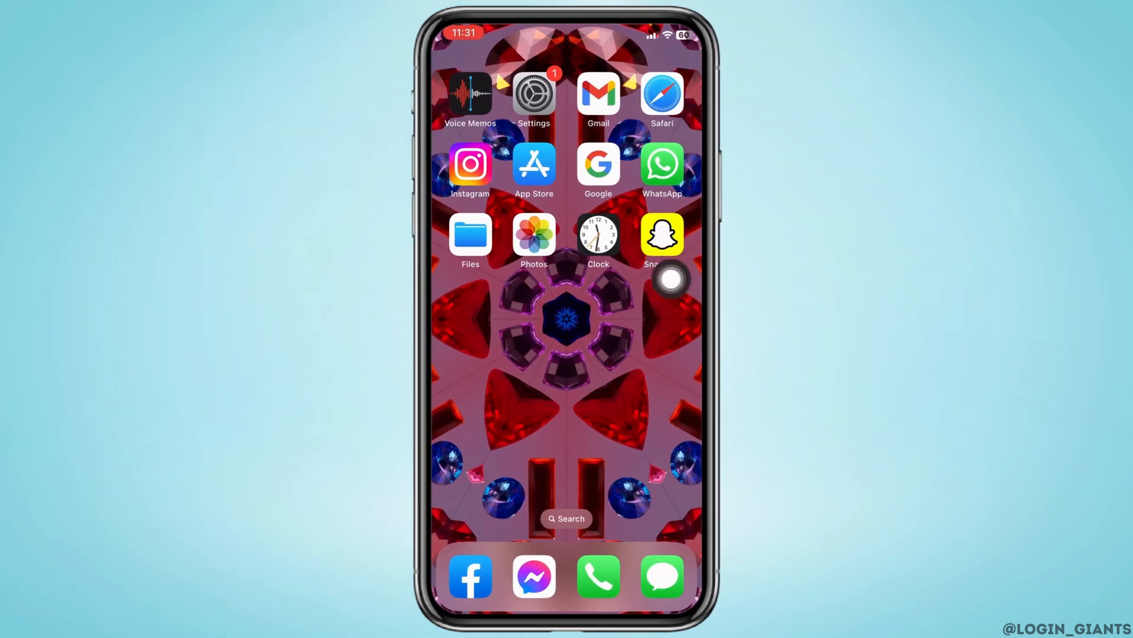
- Launch Snapchat from the Home Screen into its camera view
{"action": "left_click", "coordinate": [661, 234]}
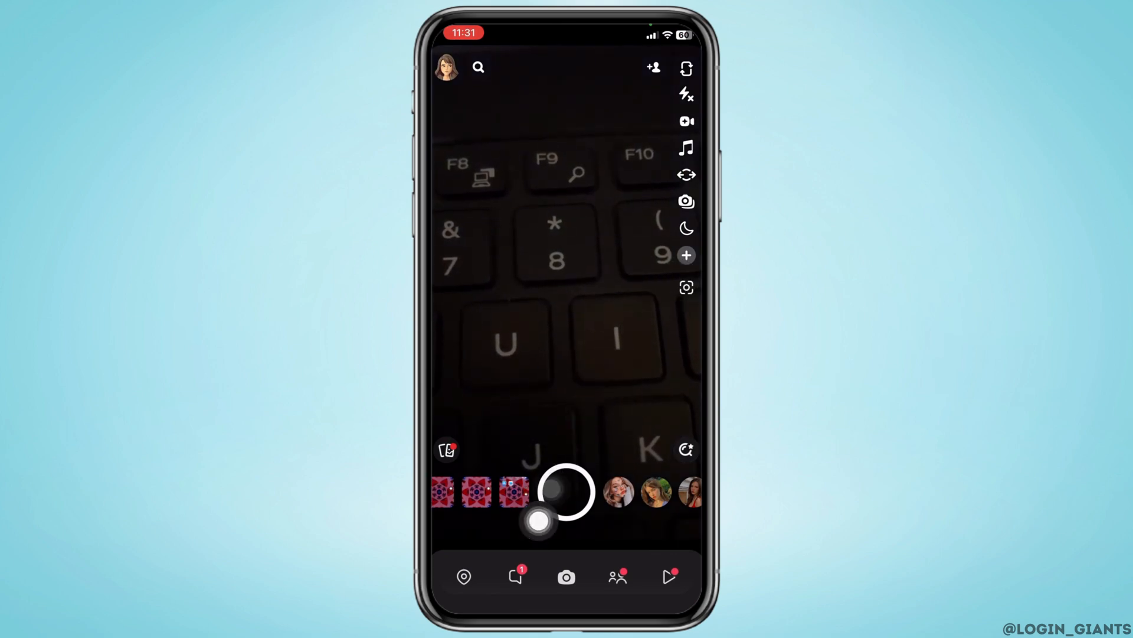
- Exit Snapchat and return to the iOS Home Screen
{"action": "left_click", "coordinate": [516, 577]}
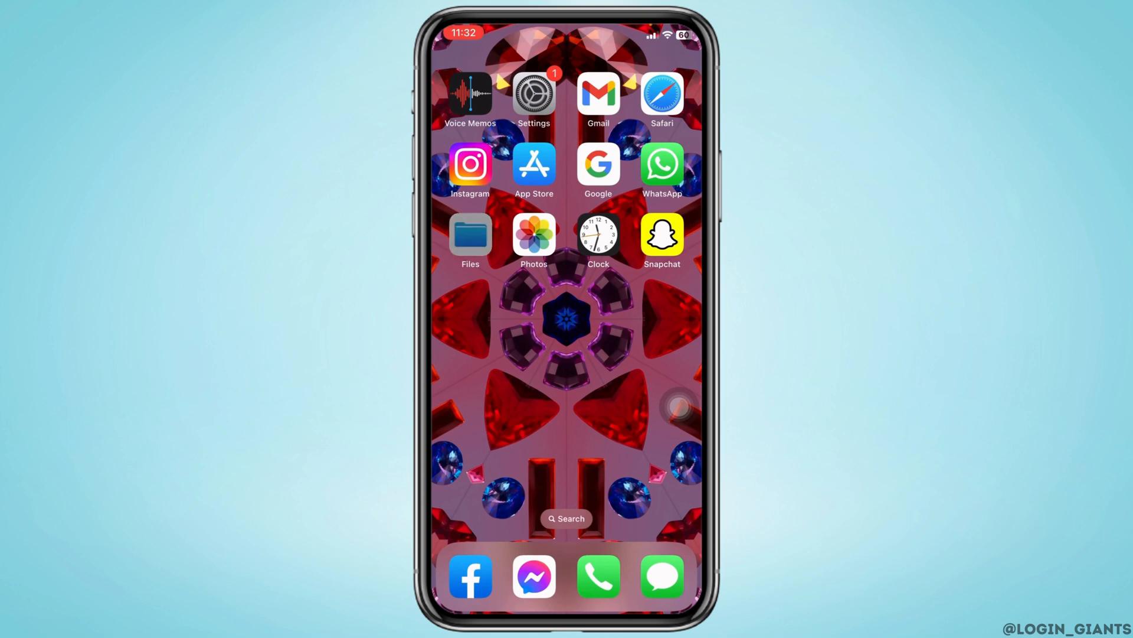
- Share the sample PDF from Files to Snapchat so its Send To list appears
{"action": "left_click", "coordinate": [471, 232]}
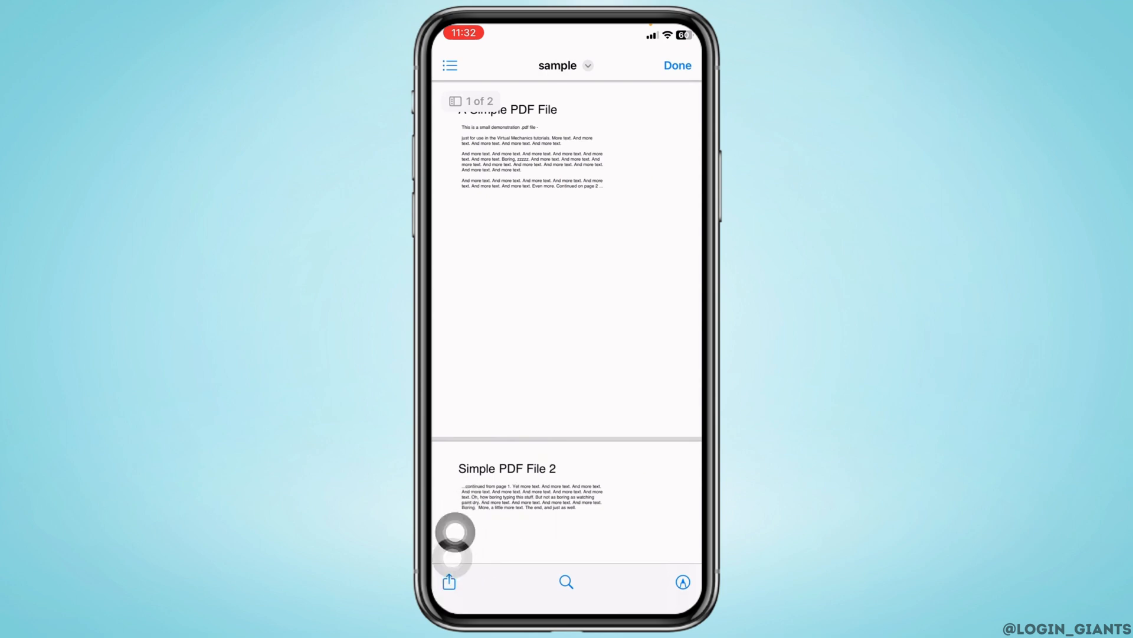
{"action": "left_click", "coordinate": [449, 581]}
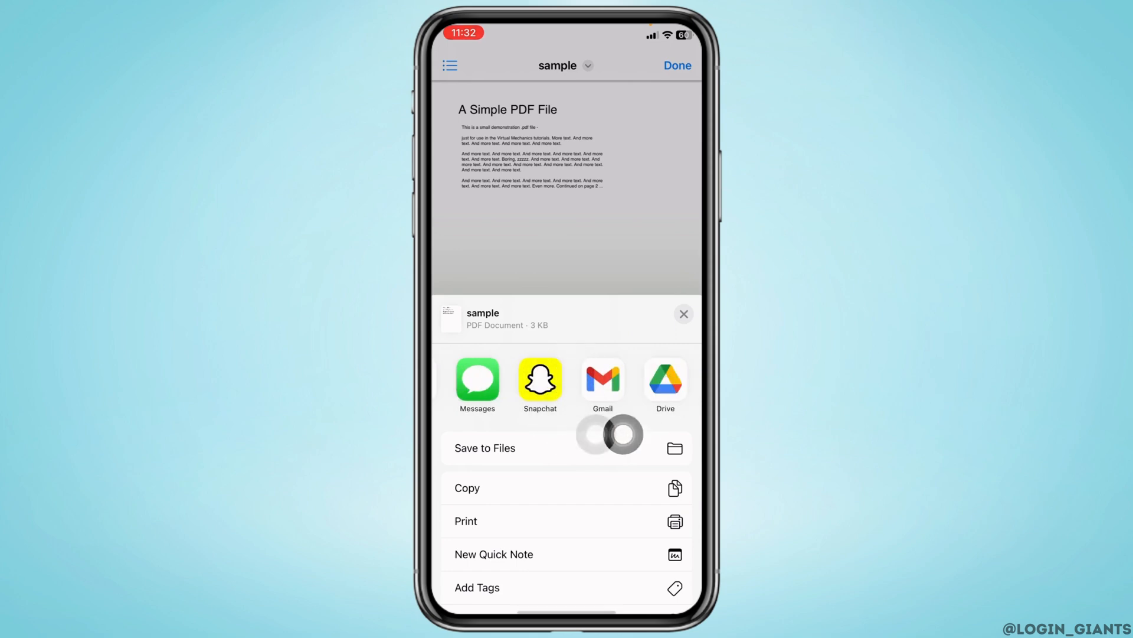
{"action": "left_click", "coordinate": [540, 378]}
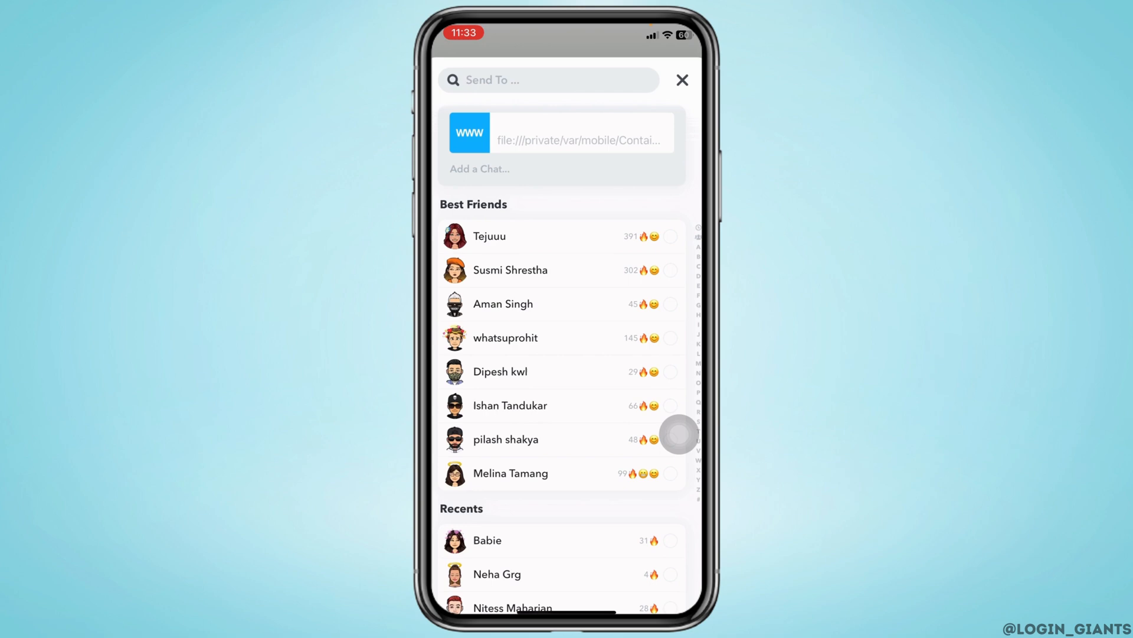
- Select Babie, the first friend under Recents, as the PDF's recipient
{"action": "left_click", "coordinate": [488, 539]}
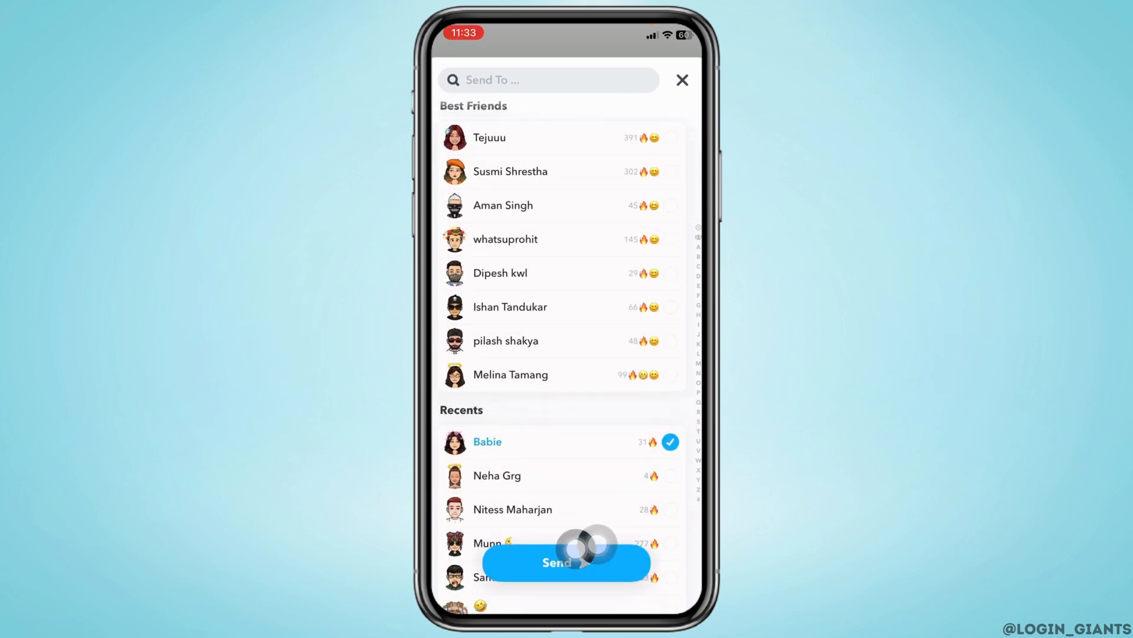